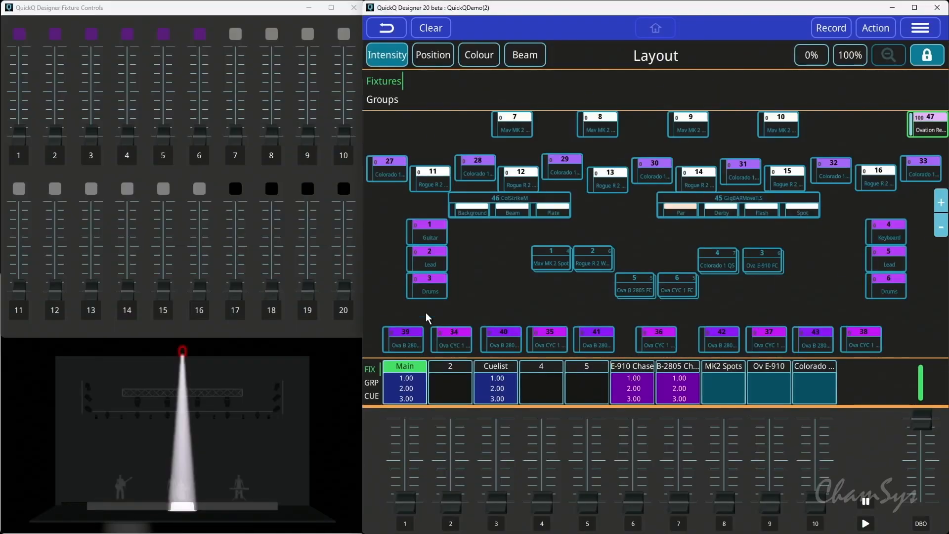
mouse_move(918, 132)
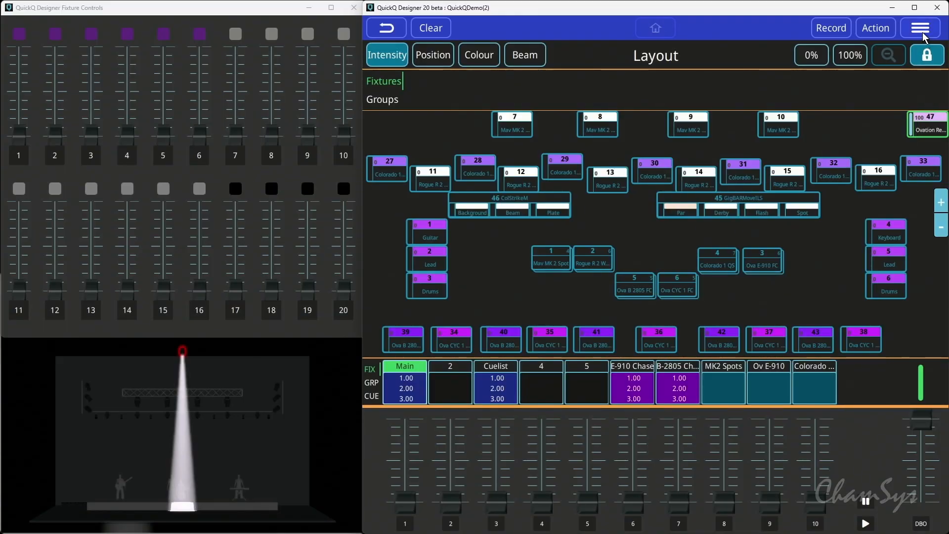
Bring up the Show settings, where Studio Colour Mixing is the fixtures' colour mode
click(919, 27)
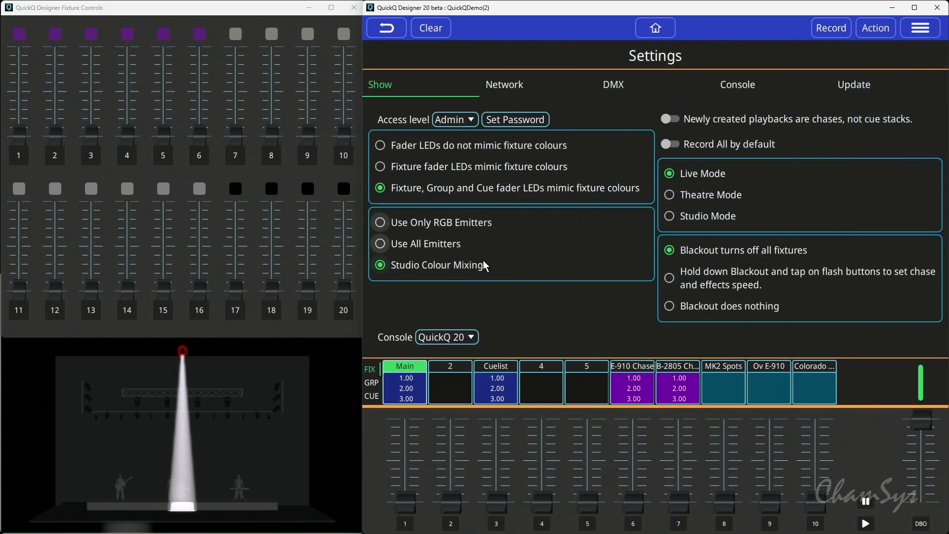
mouse_move(465, 231)
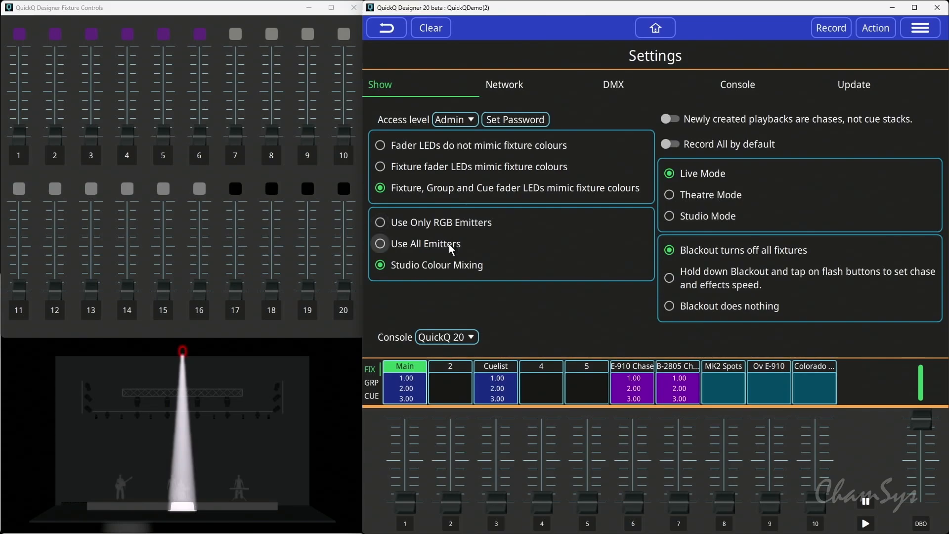
mouse_move(448, 253)
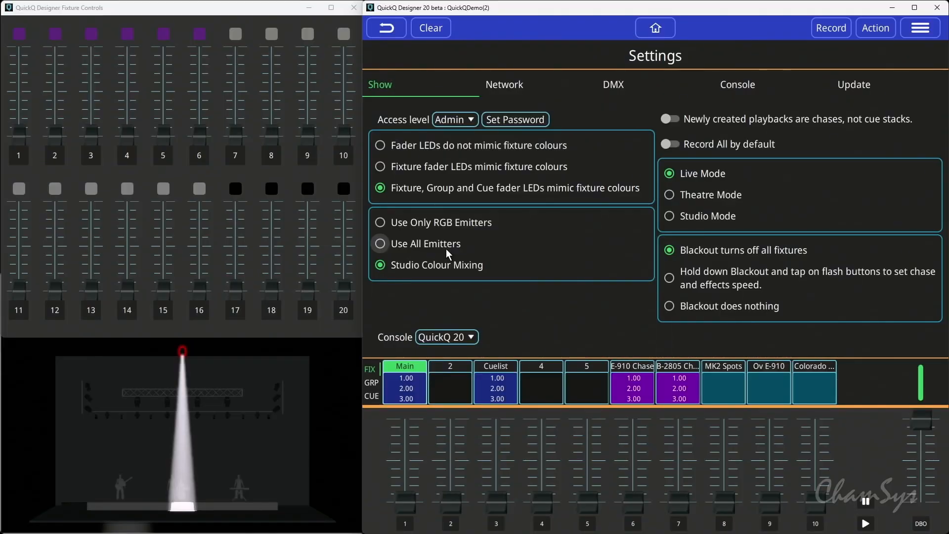
mouse_move(456, 267)
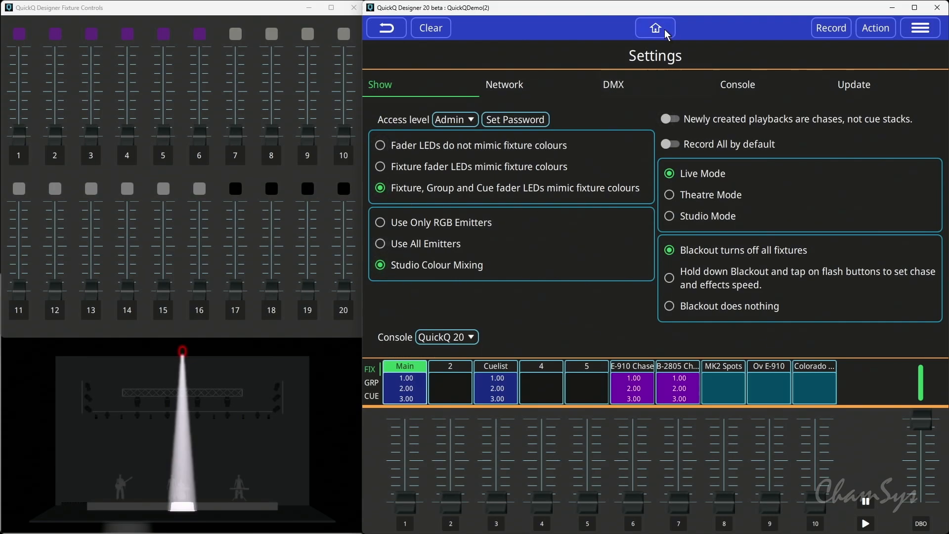
From the layout, show the Colour page and list its colour-space options
click(654, 28)
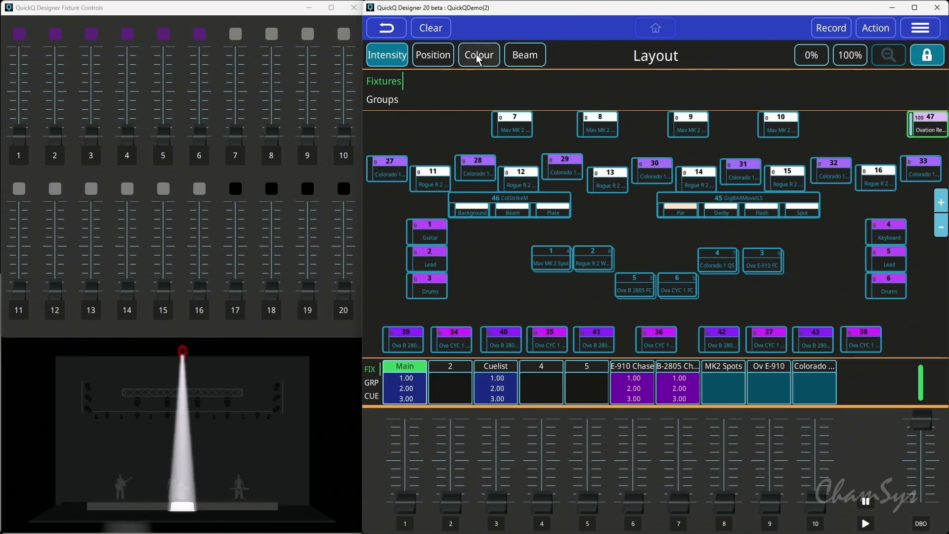
click(477, 54)
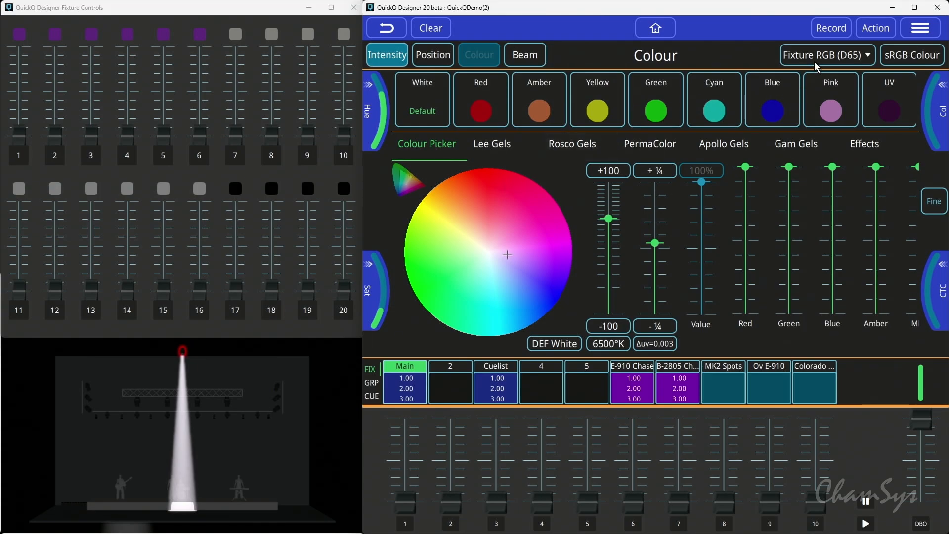
click(825, 56)
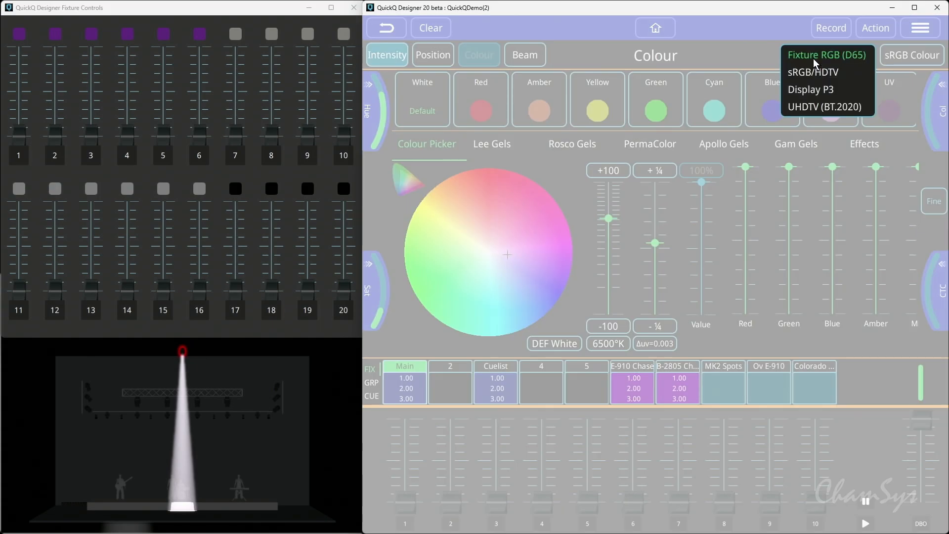
Try sRGB/HDTV and Display P3, then settle on the Fixture RGB (D65) colour space
click(825, 54)
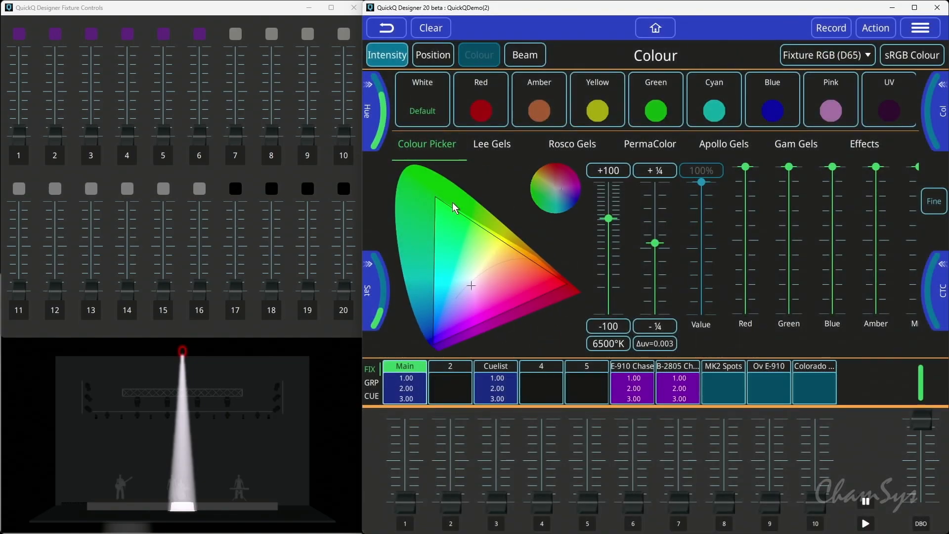
mouse_move(501, 243)
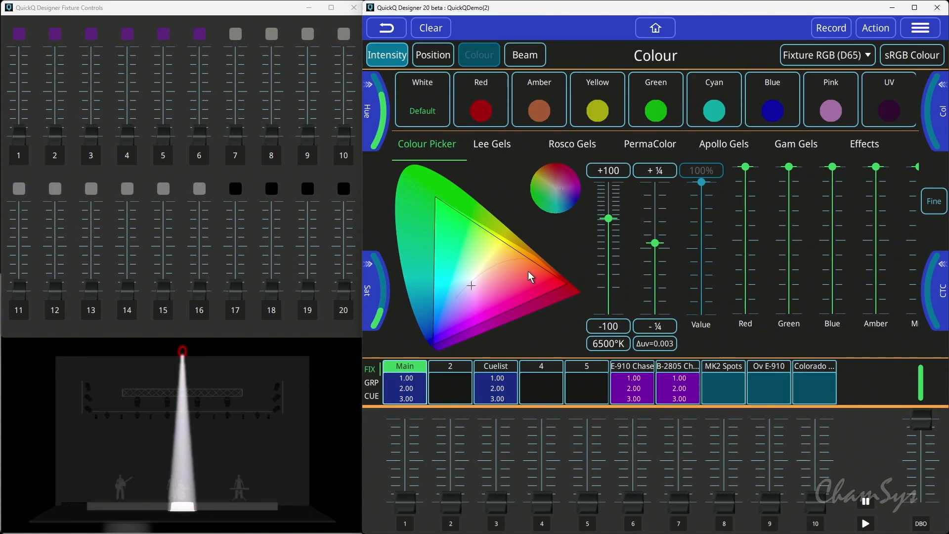
click(826, 55)
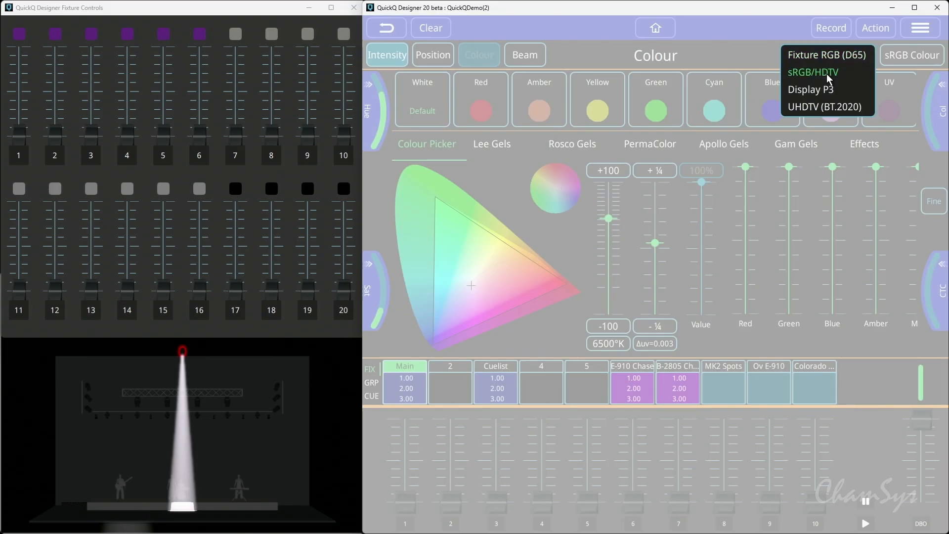
click(812, 72)
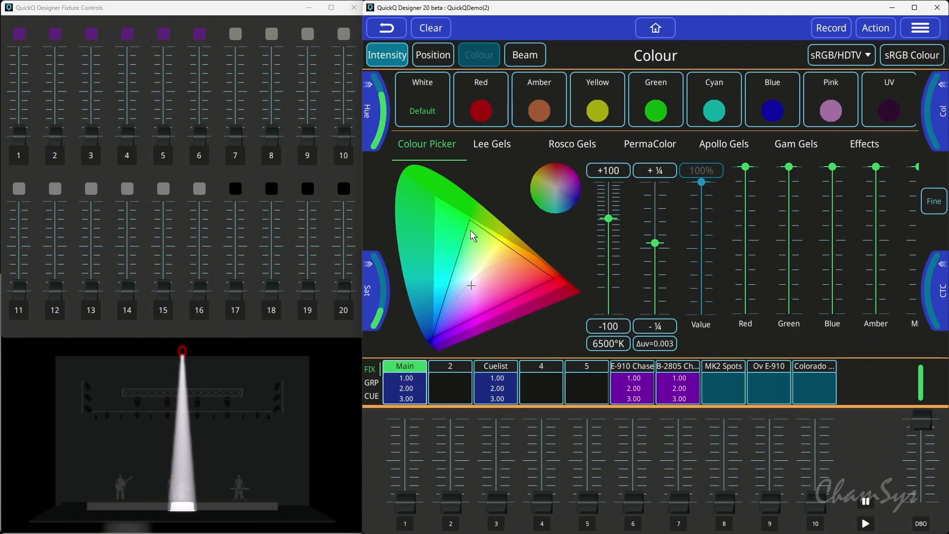
mouse_move(388, 180)
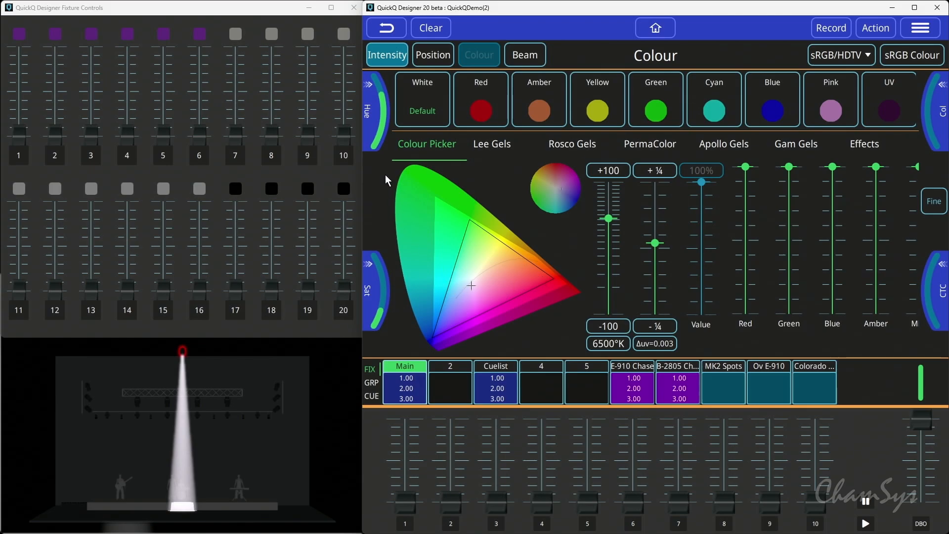
mouse_move(408, 296)
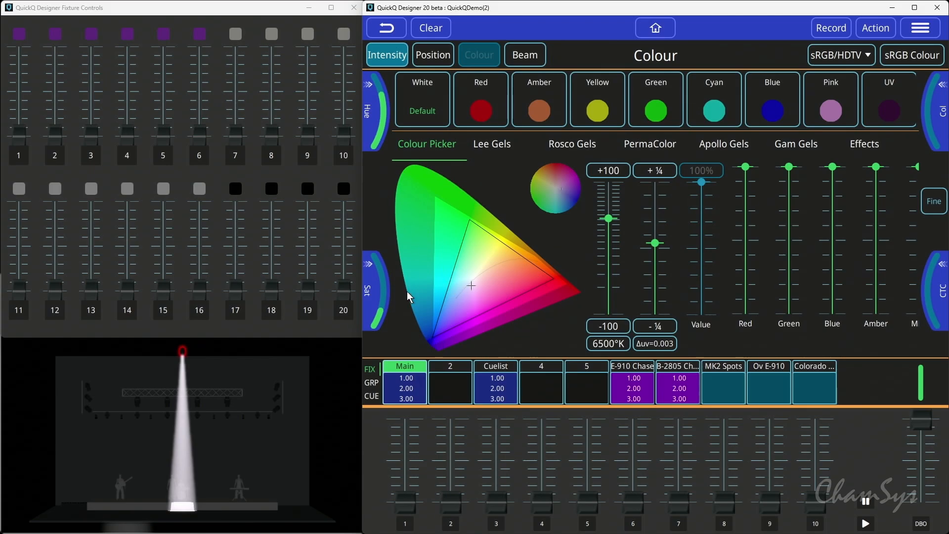
mouse_move(431, 285)
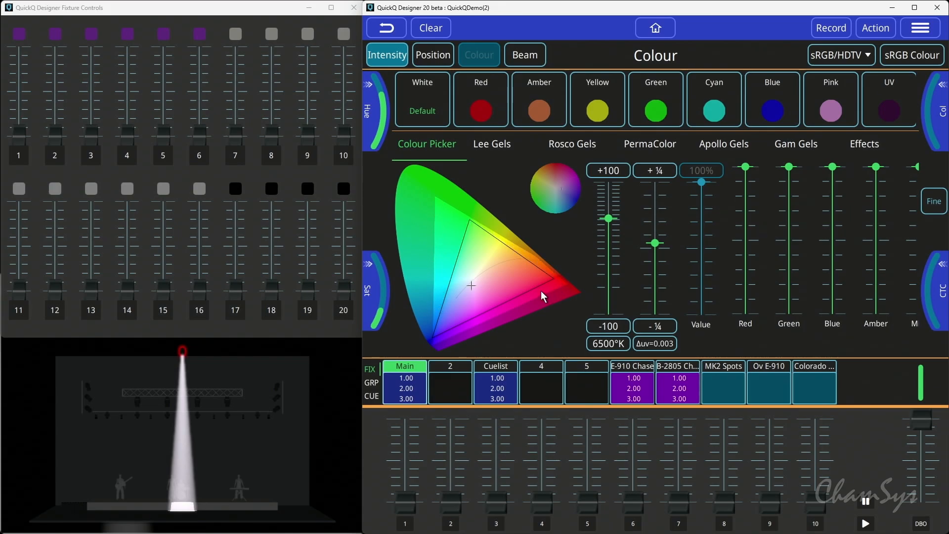
mouse_move(438, 205)
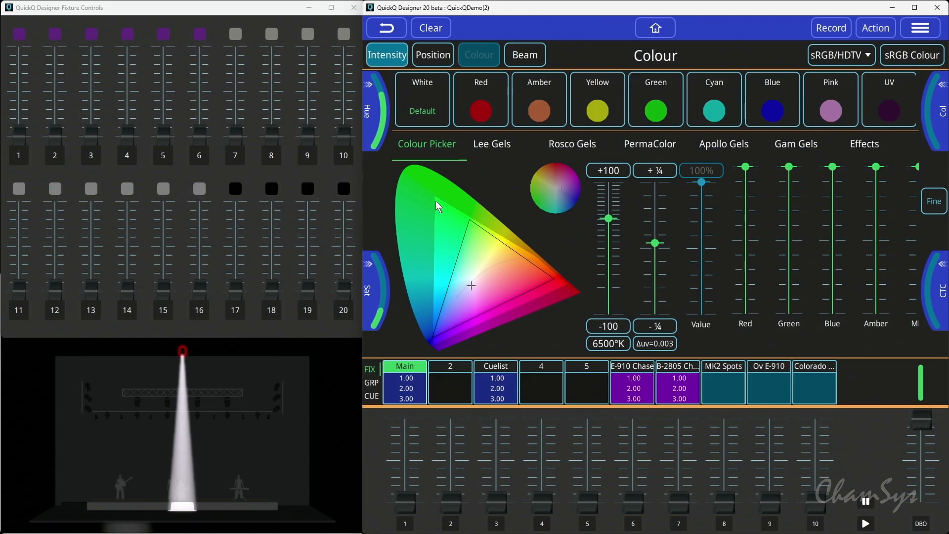
mouse_move(438, 338)
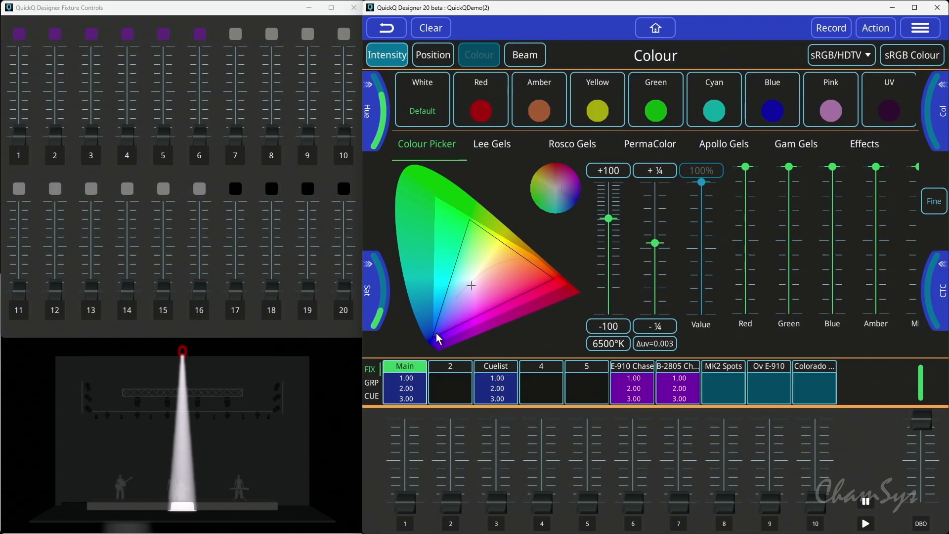
mouse_move(555, 278)
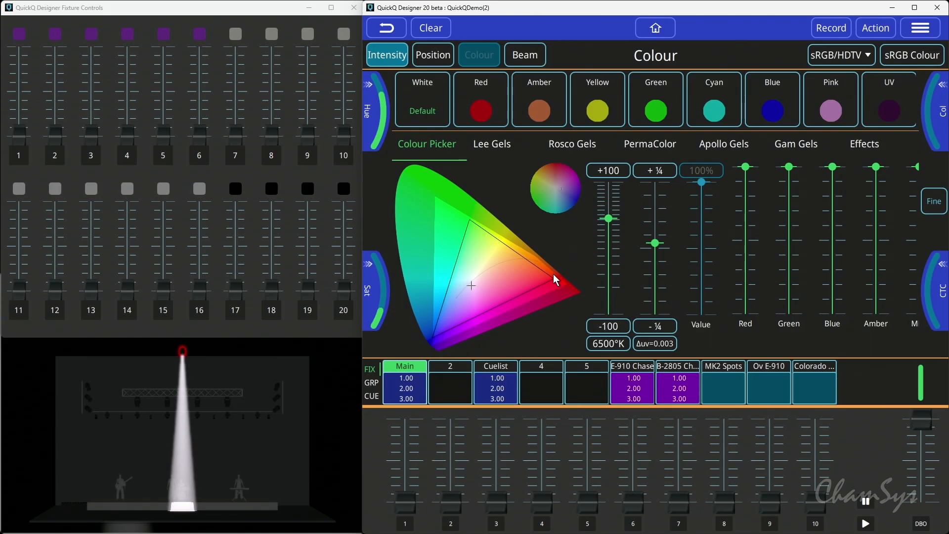
mouse_move(494, 249)
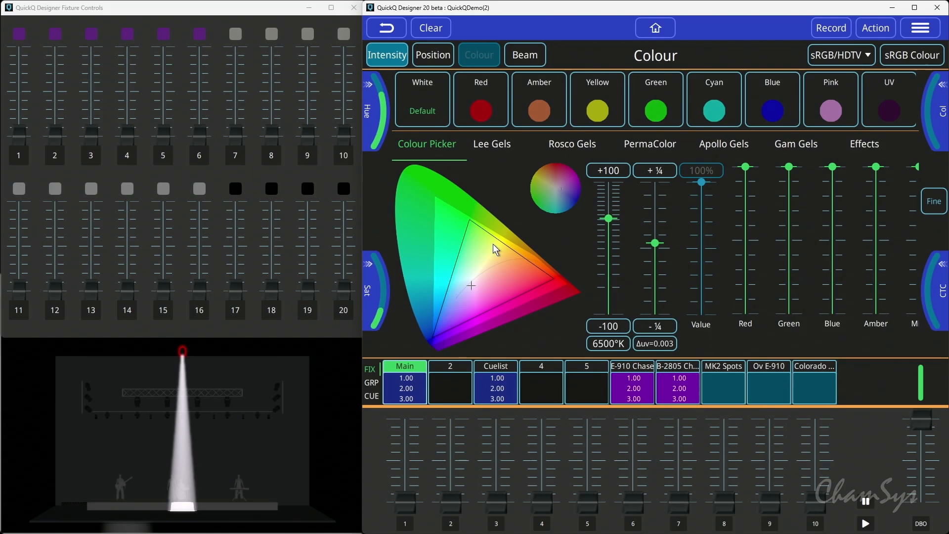
click(839, 55)
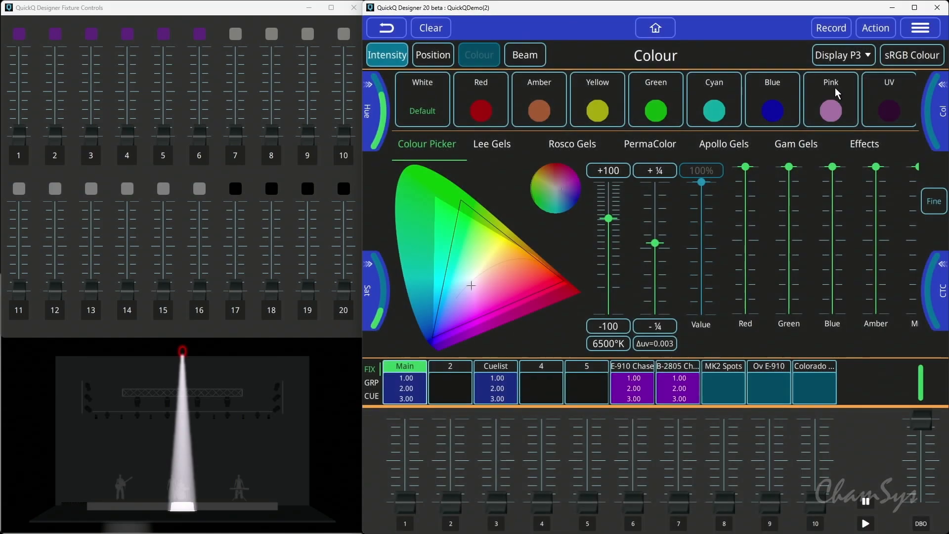
click(841, 54)
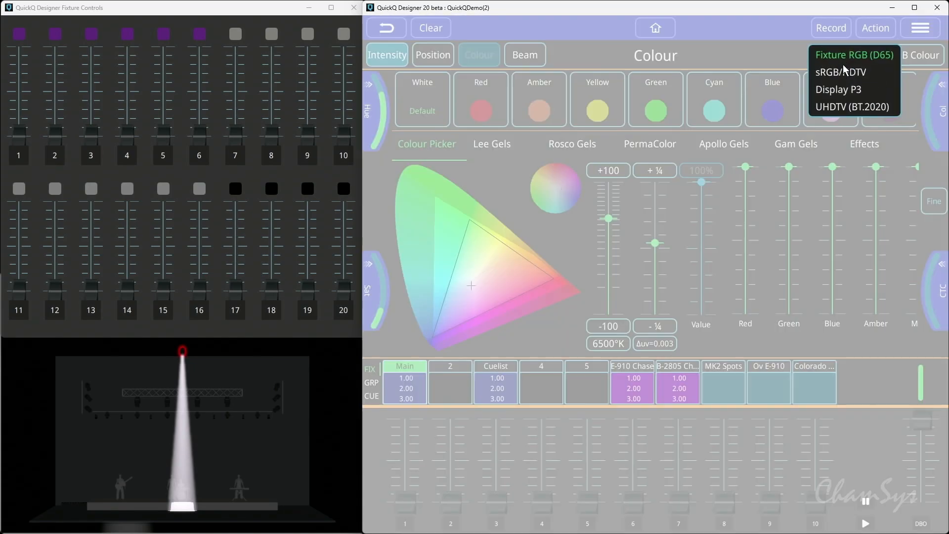
click(852, 54)
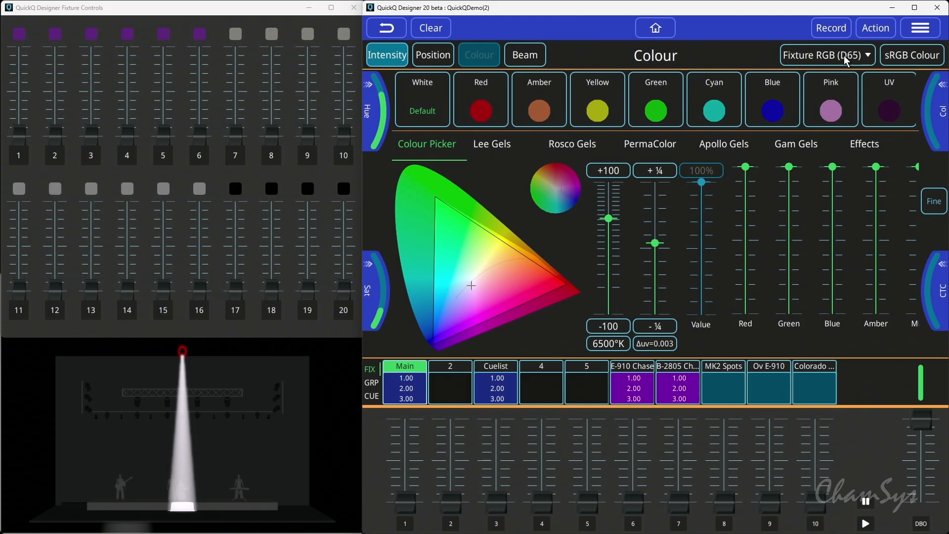
Pick pink and peach from the gamut, switch to the hue wheel and reset to default white
click(459, 268)
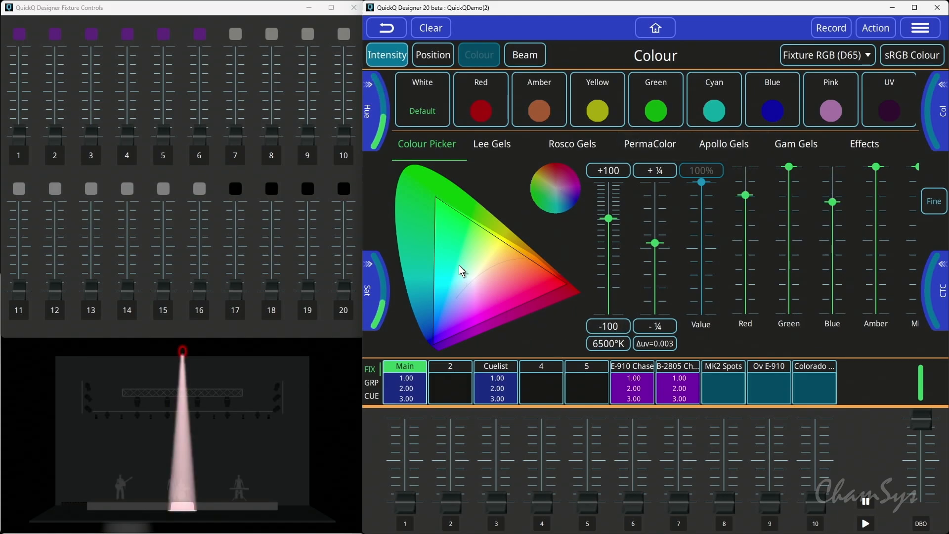
click(488, 276)
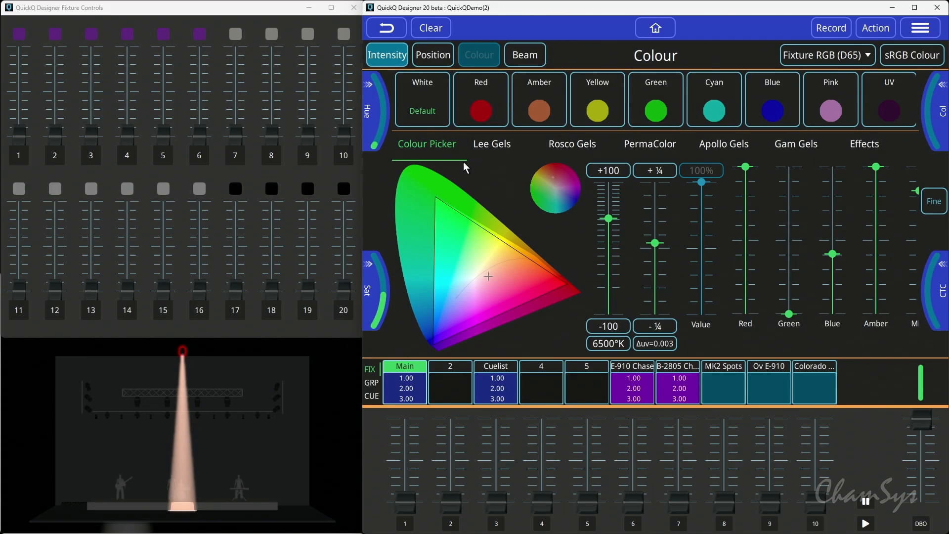
mouse_move(500, 205)
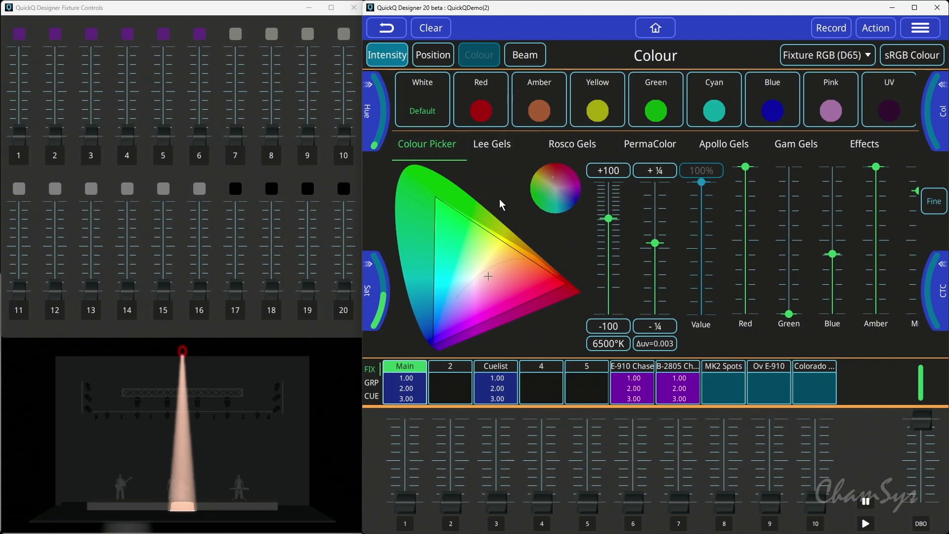
click(421, 99)
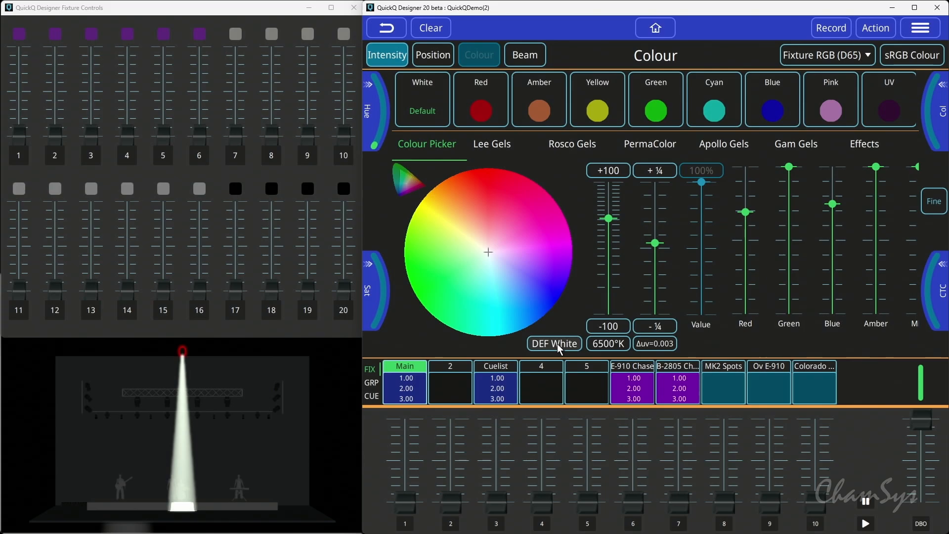
click(487, 183)
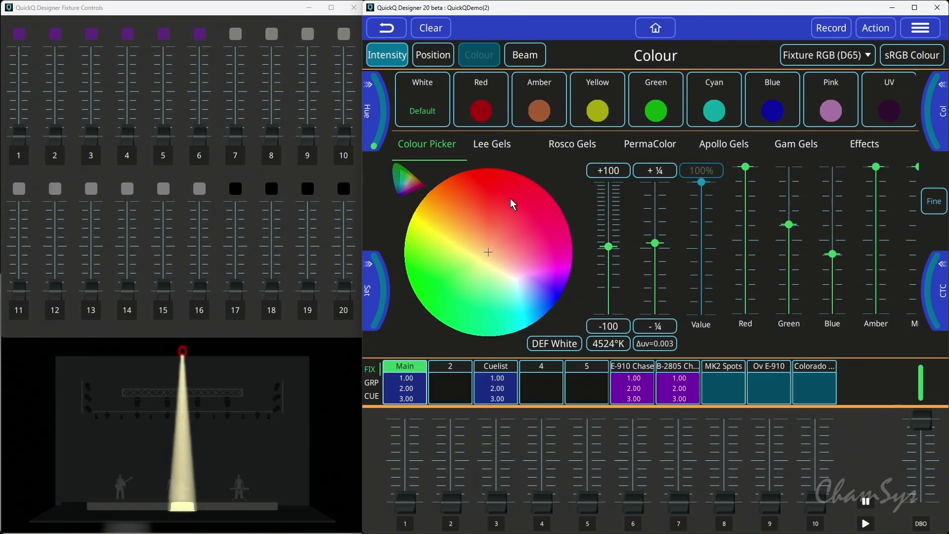
mouse_move(539, 268)
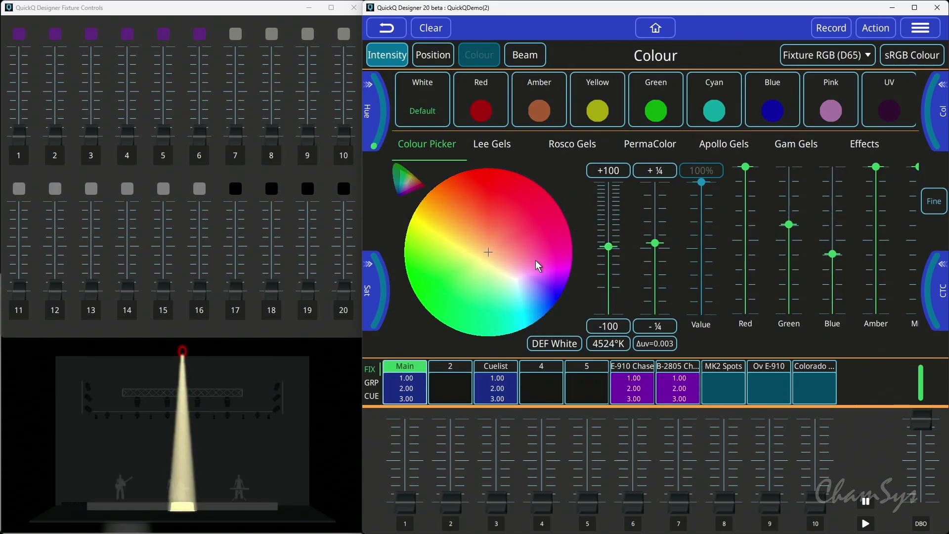
Set the white point to 3200K, try a warmer 2678K, then return to 3200K
click(608, 343)
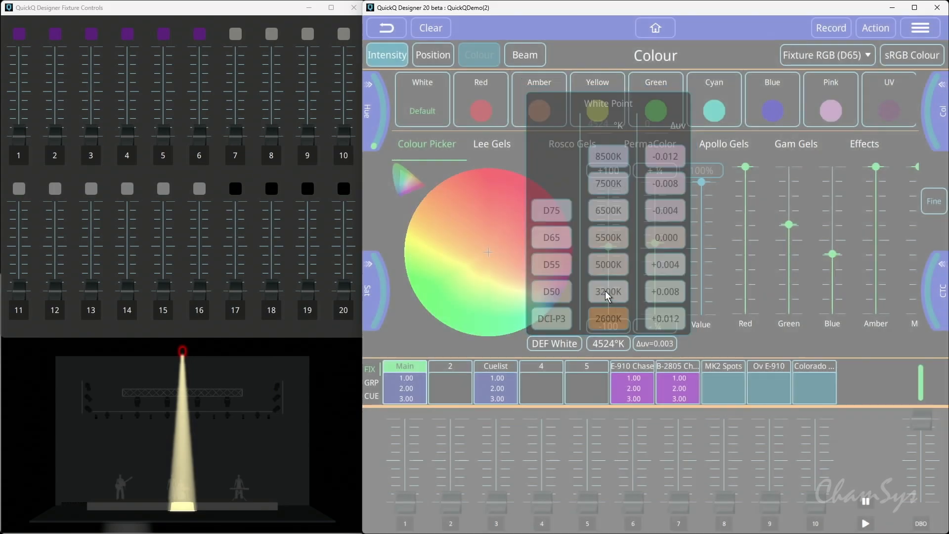
click(608, 291)
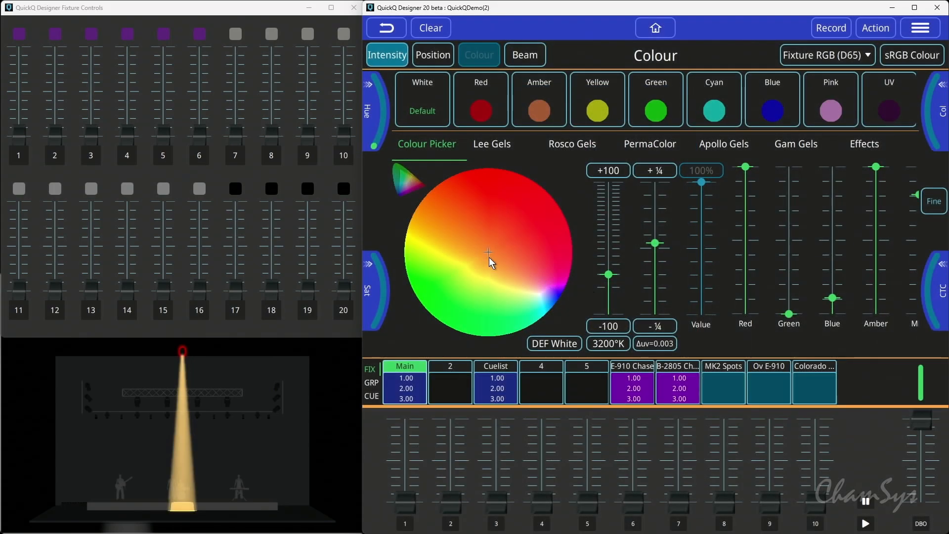
click(607, 343)
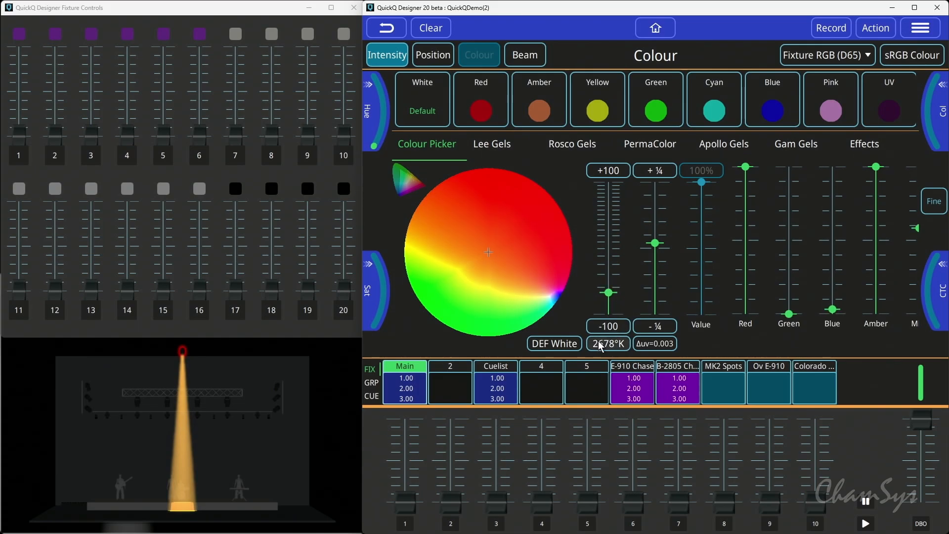
click(607, 343)
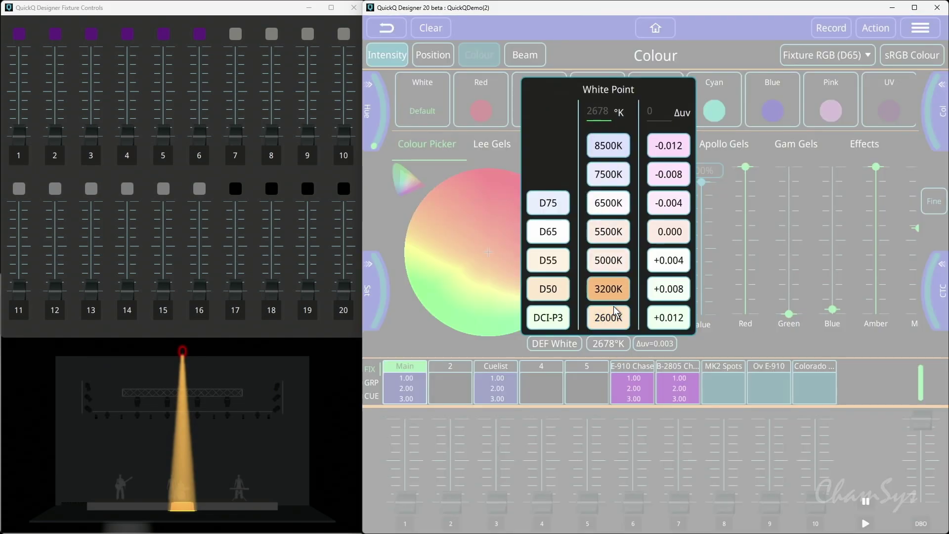
click(608, 289)
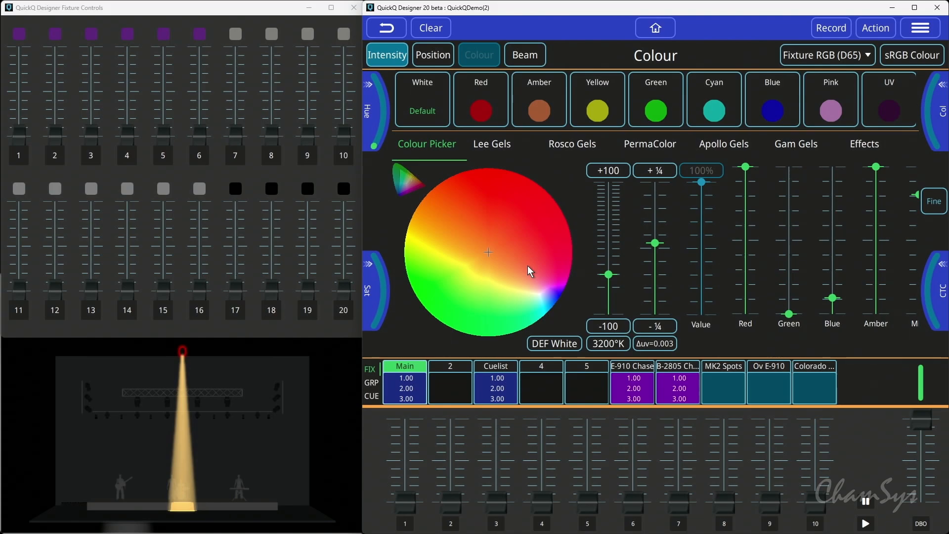
Try a pink hue, return to warm white, then set the white point back to 6500K
click(479, 322)
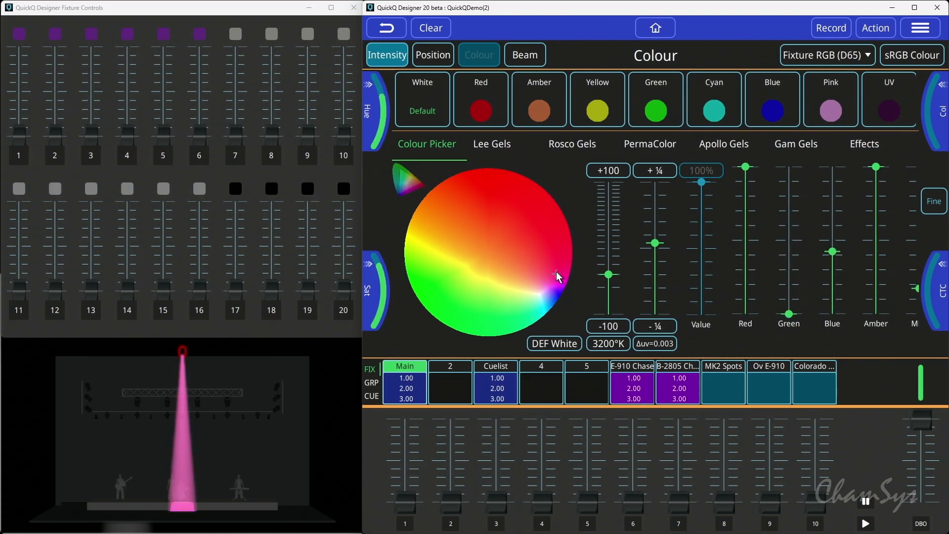
click(498, 186)
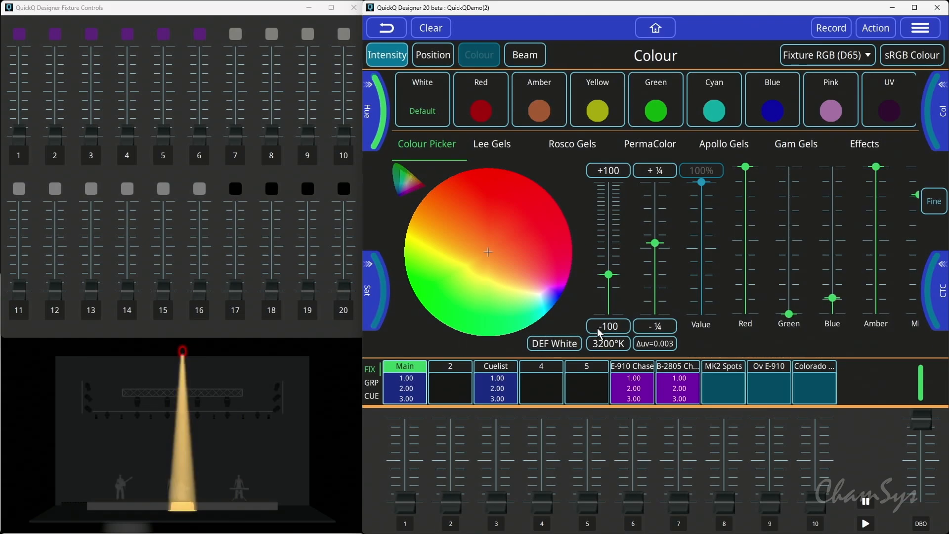
click(608, 343)
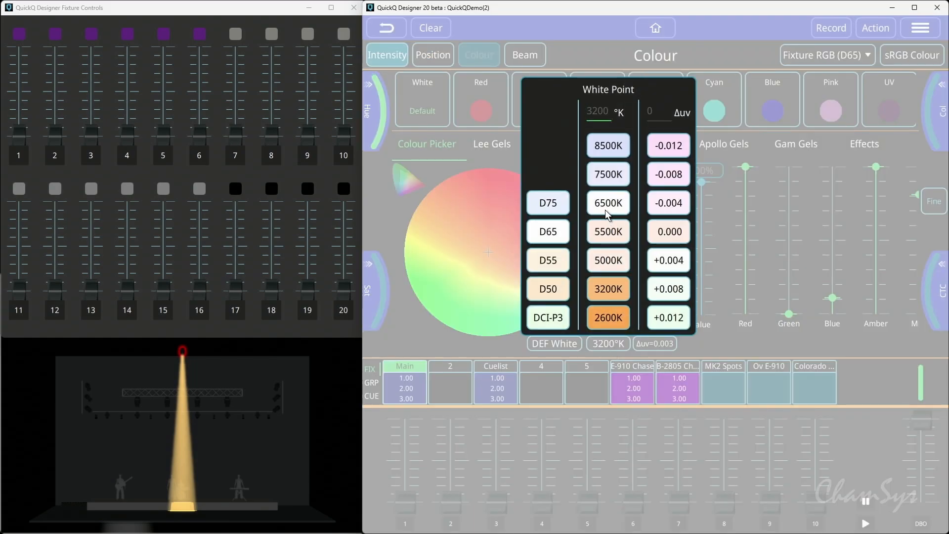
click(607, 203)
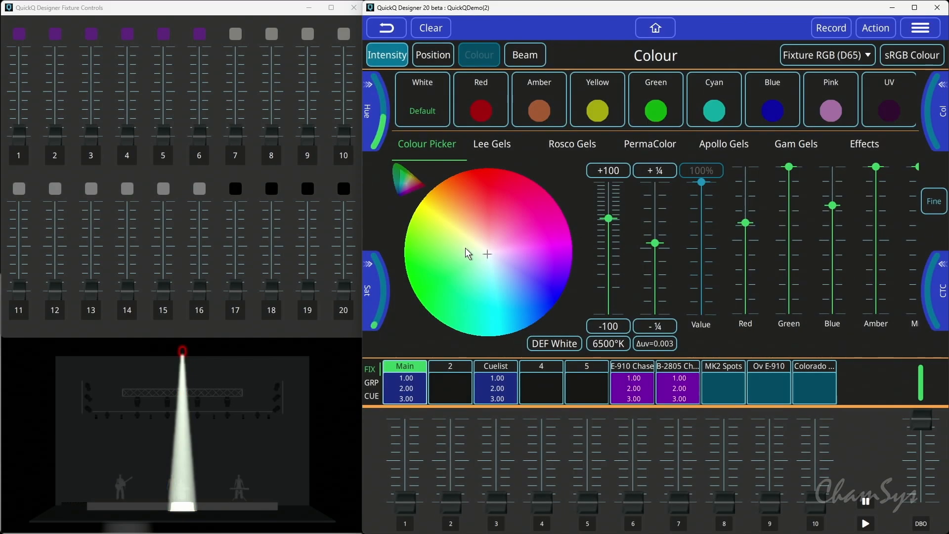
Pick cyan, set a 3200K white point, and lower saturation to about 31% for warm white
click(561, 265)
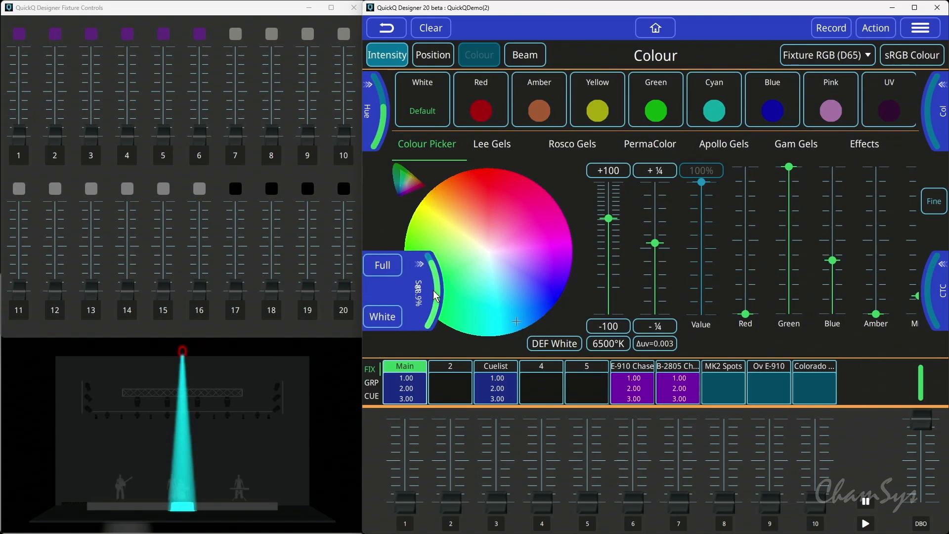
click(414, 265)
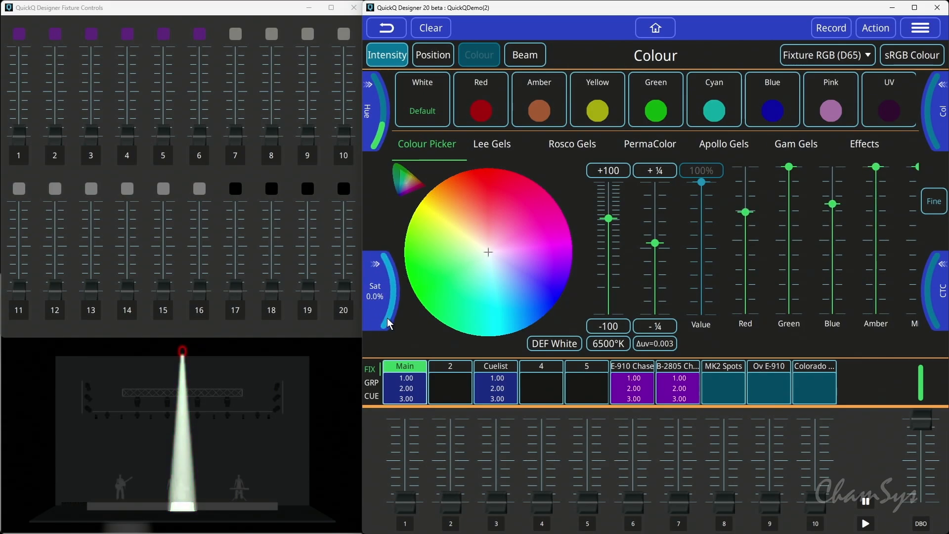
click(481, 185)
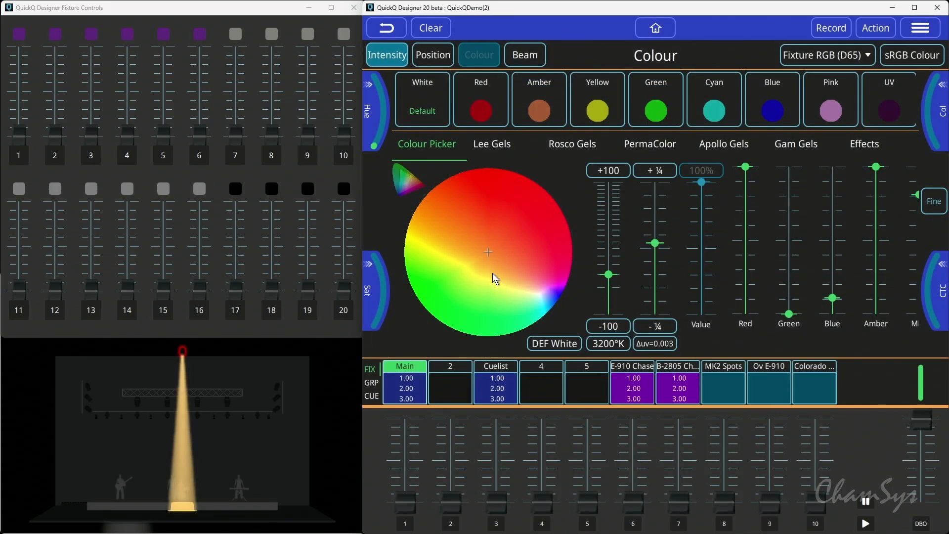
click(446, 313)
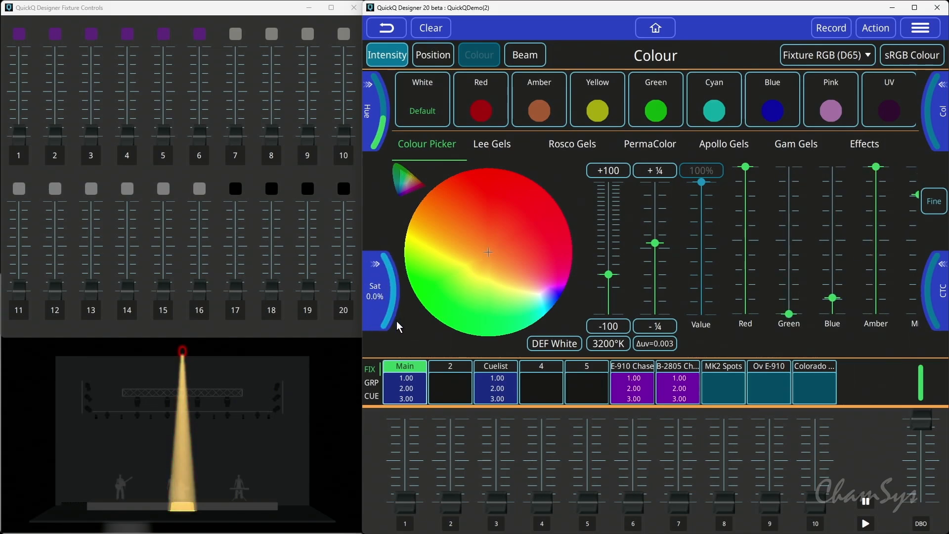
mouse_move(401, 332)
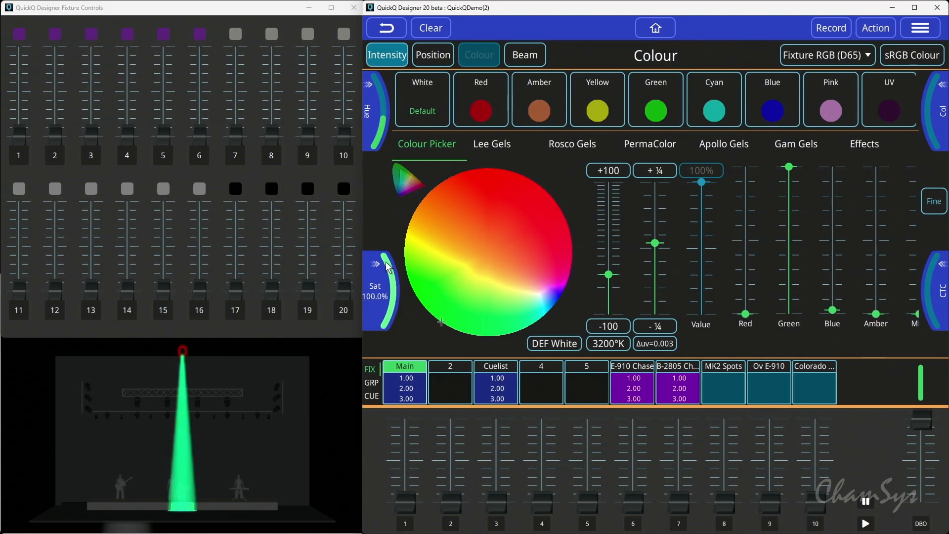
click(505, 277)
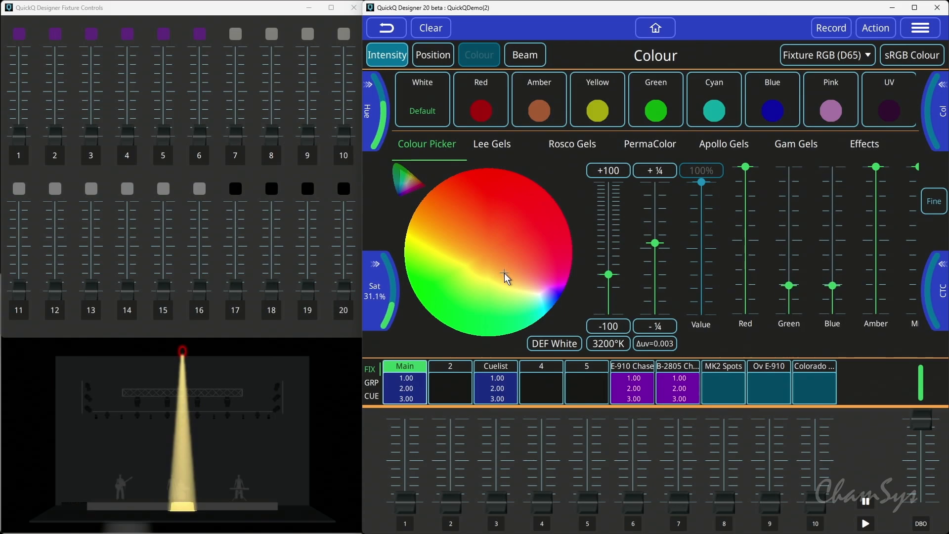